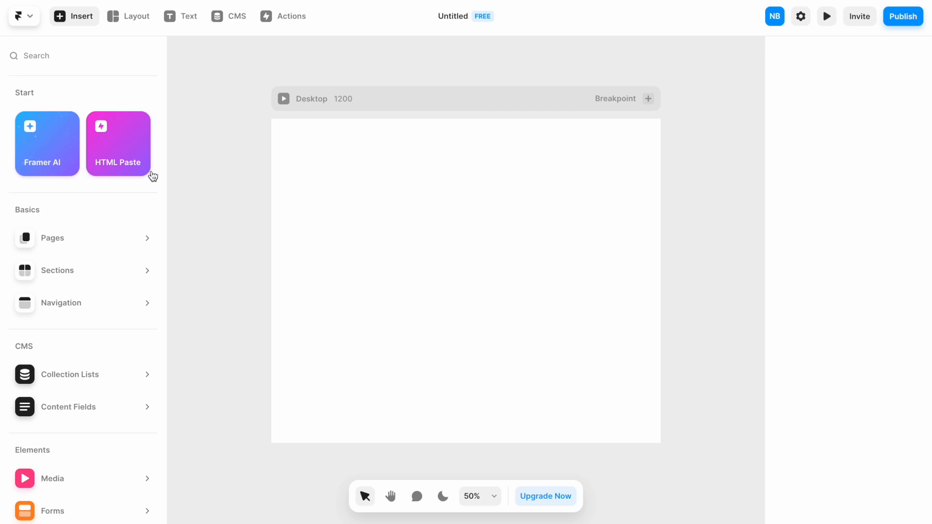
Launch Framer AI from the Insert panel and focus its empty site-description prompt
click(47, 143)
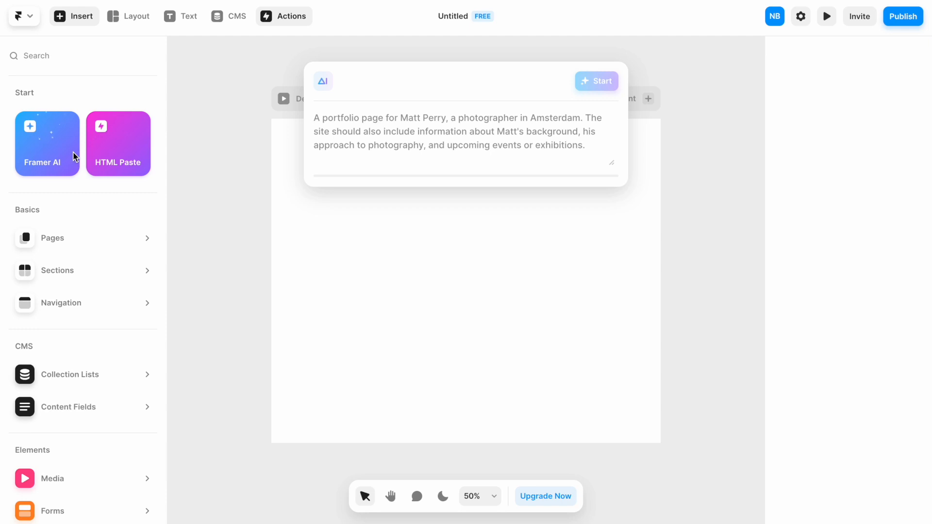
click(315, 118)
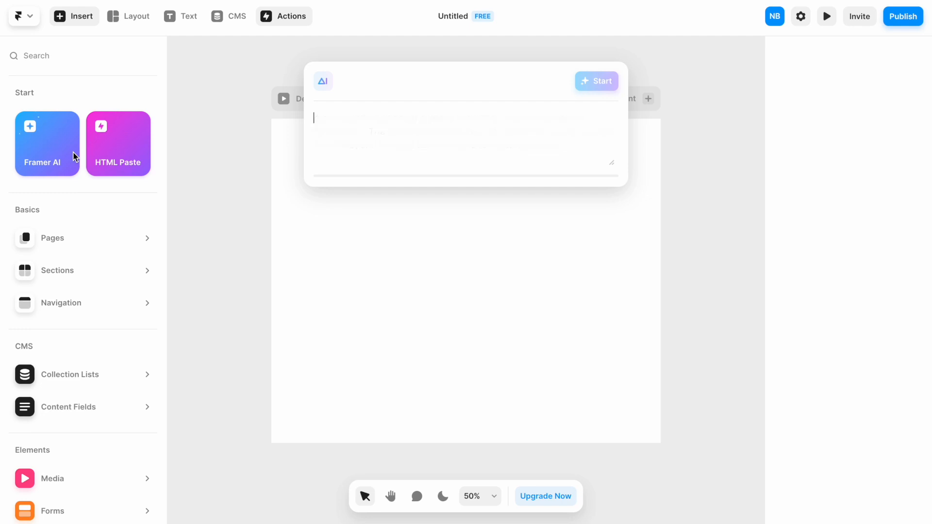
Replace the 'Magic' startup template text with a description of Pino, a Neapolitan pizza restaurant with menu and online delivery
text(A launch page for my startup called "Magic". We are a team of two people: Benjamin and Shuang. We're building a to-do app for iOS with amazing gestures and animations, with a colorful visual style.)
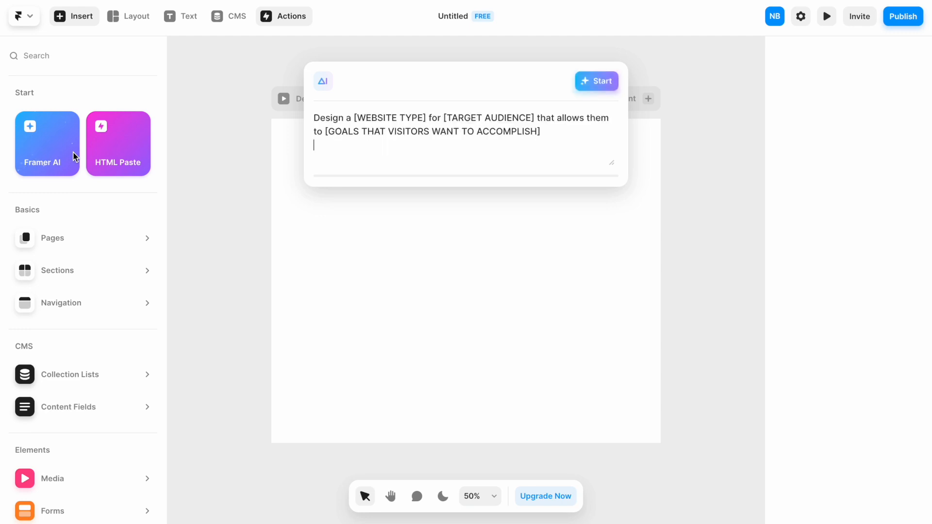
click(596, 81)
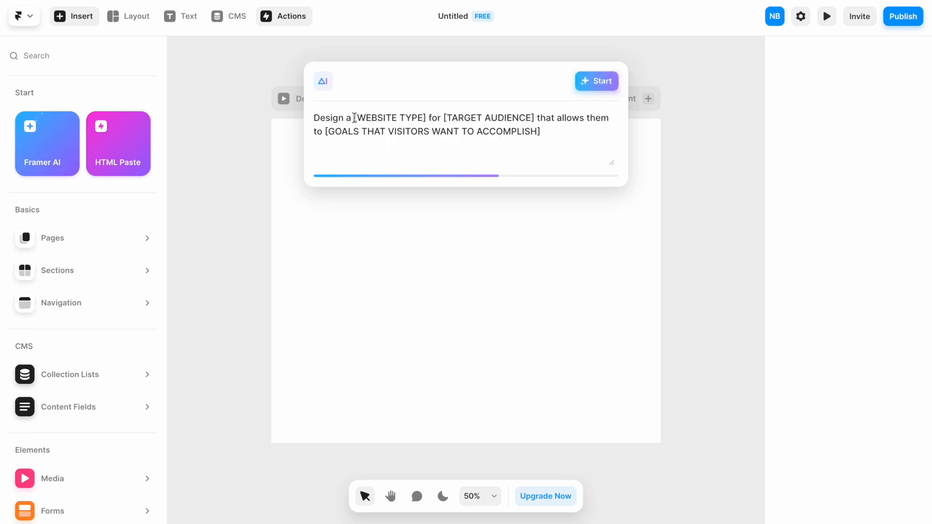
double_click(390, 117)
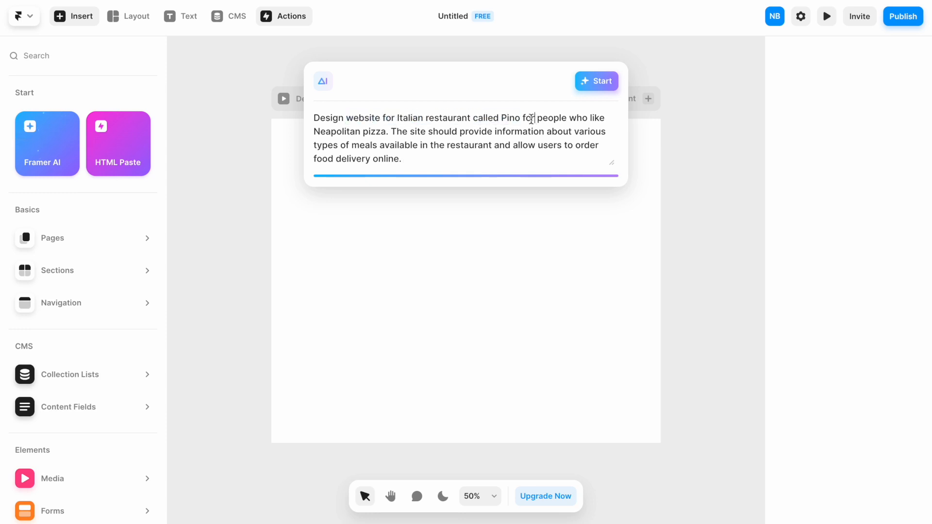
drag(537, 118, 390, 131)
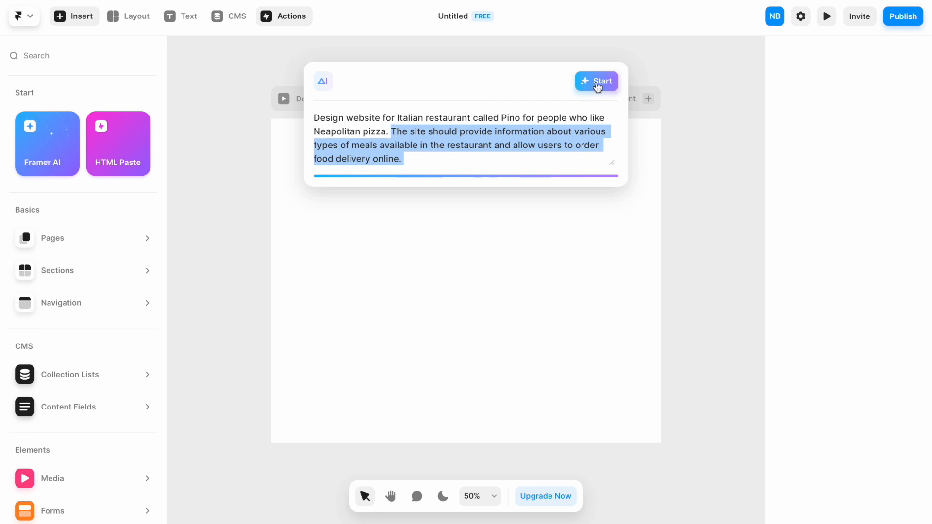
Run the AI generation and scroll through the resulting Pino desktop, tablet and phone layouts
click(596, 82)
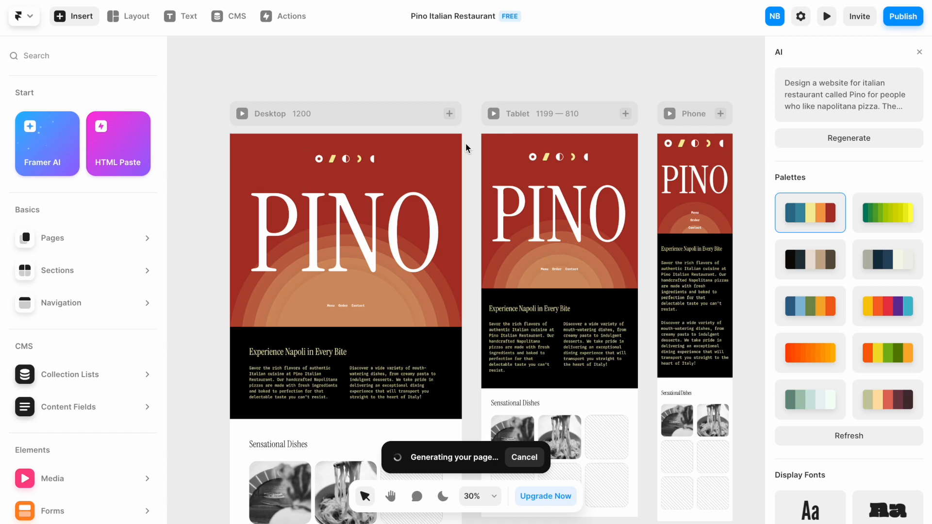
click(269, 113)
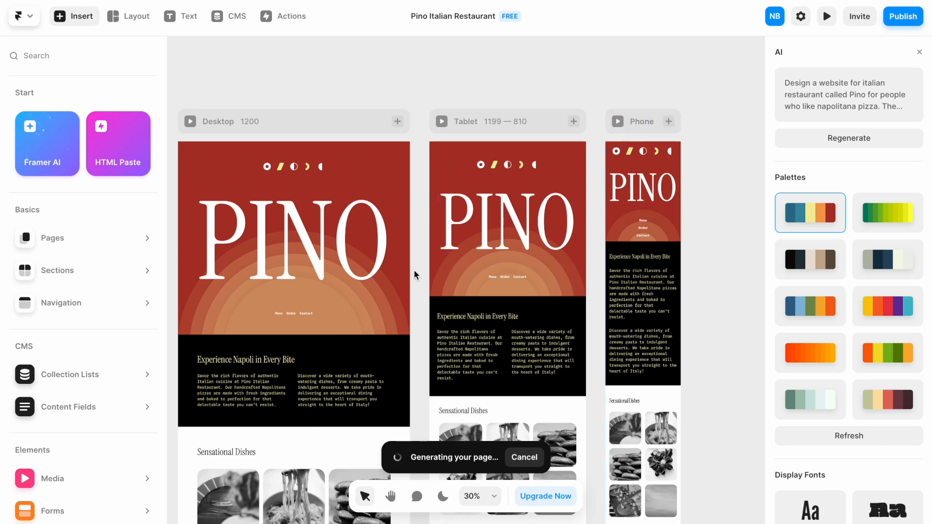
scroll(down, 3)
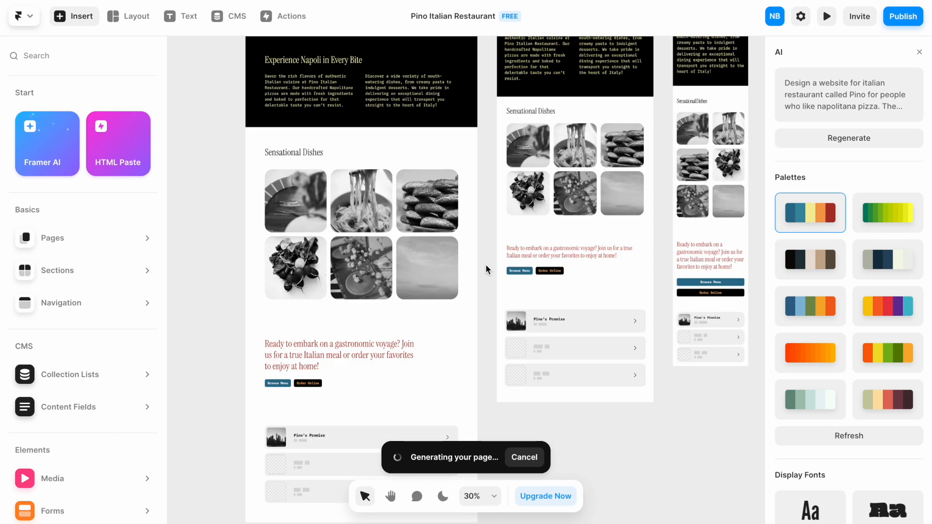
click(295, 200)
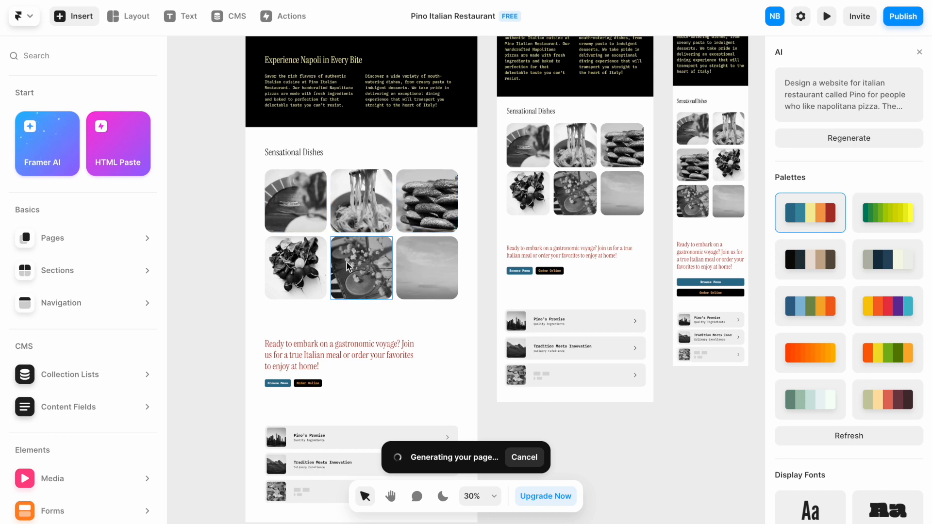
scroll(down, 3)
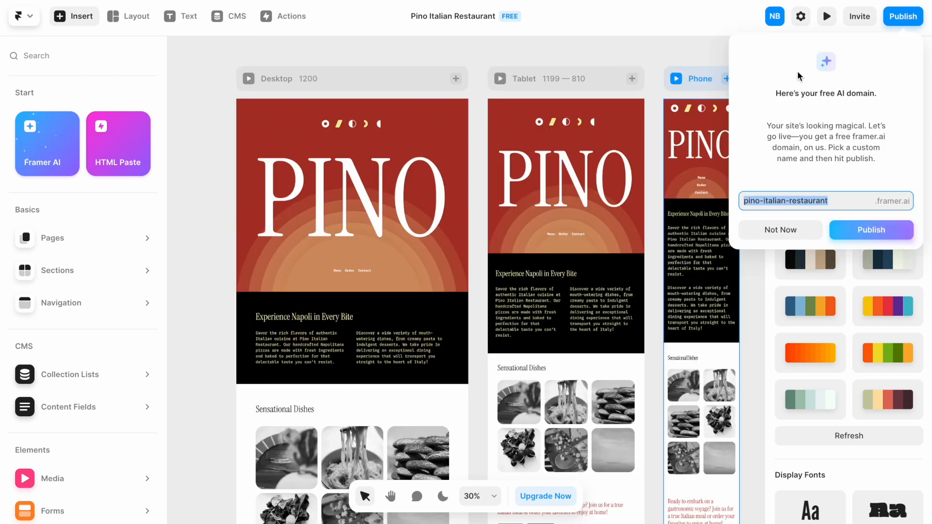
Select the suggested framer.ai domain name in the free-domain popover without publishing
click(825, 200)
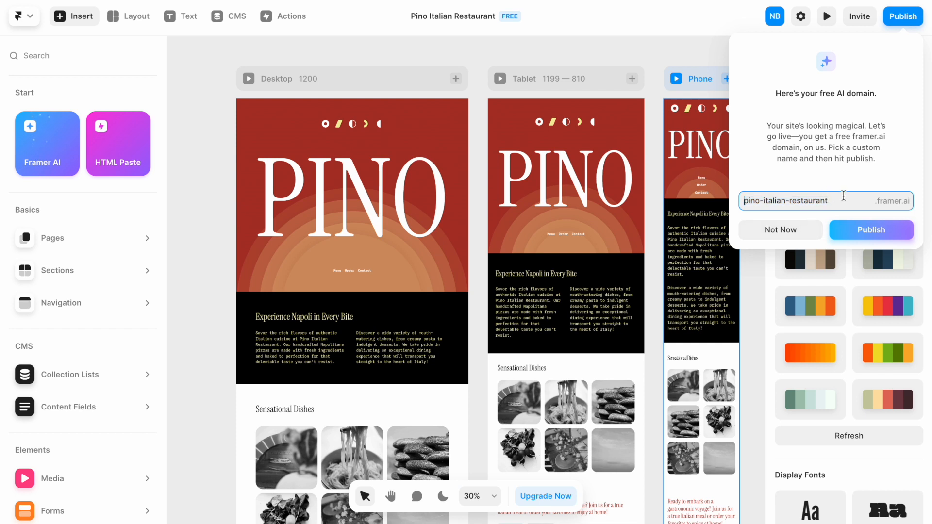
double_click(809, 201)
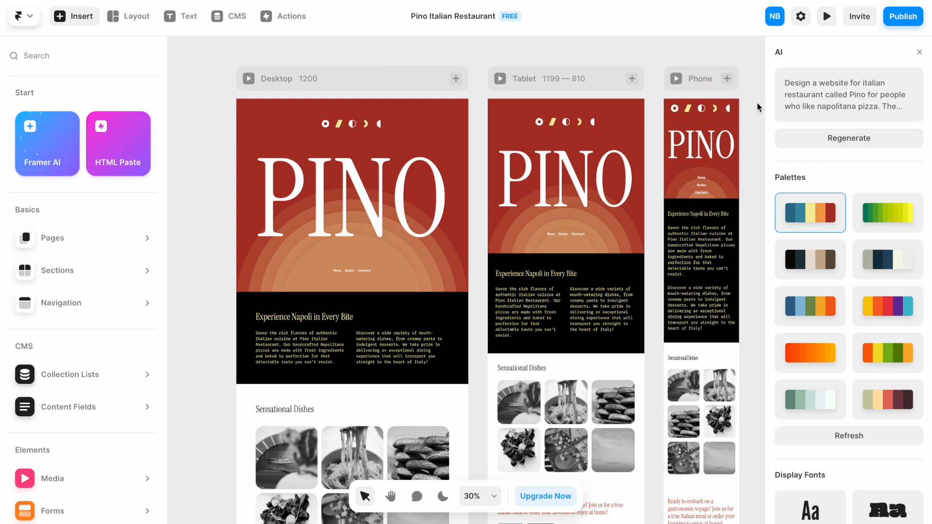
mouse_move(775, 82)
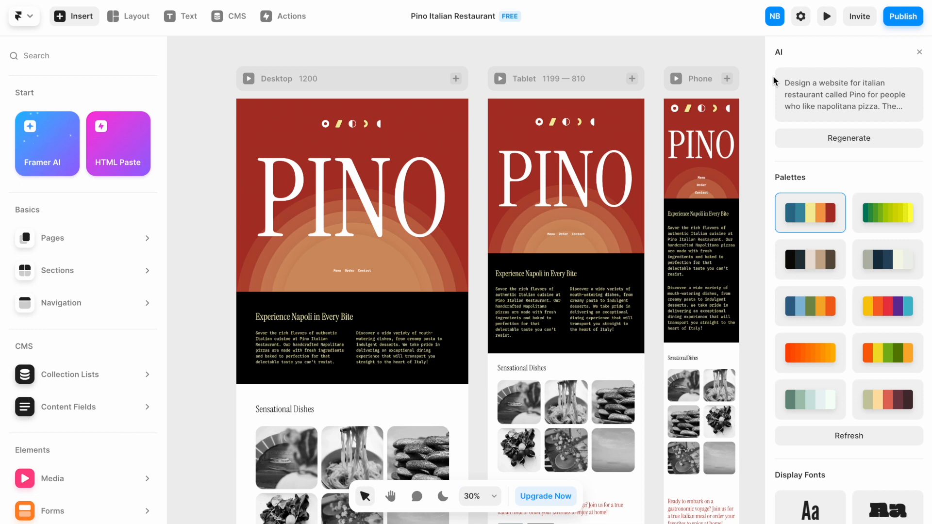
mouse_move(775, 85)
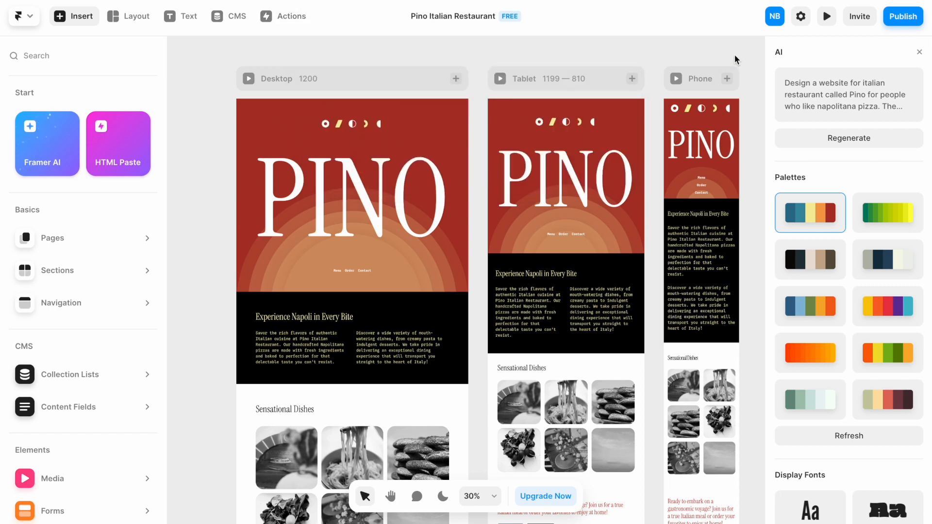
Shuffle the AI colour palette several times until the black hero with green sections appears
scroll(down, 3)
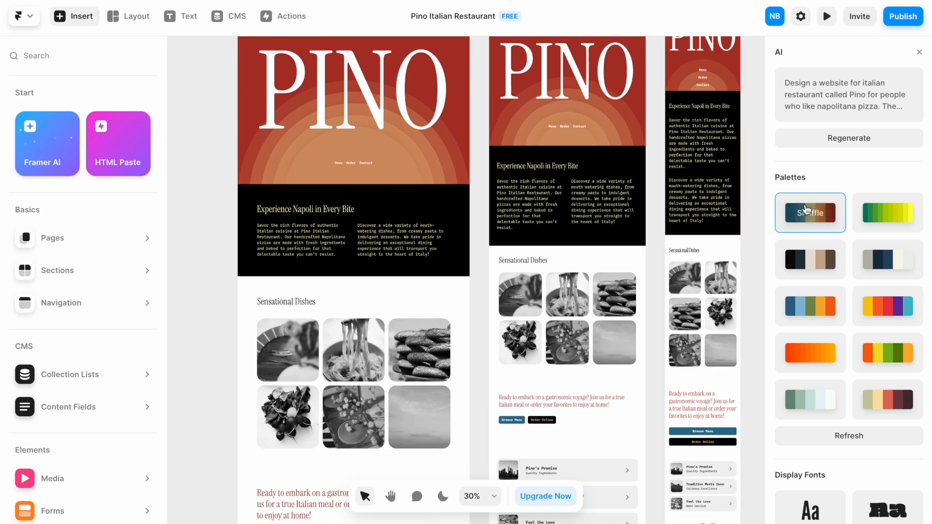
click(810, 213)
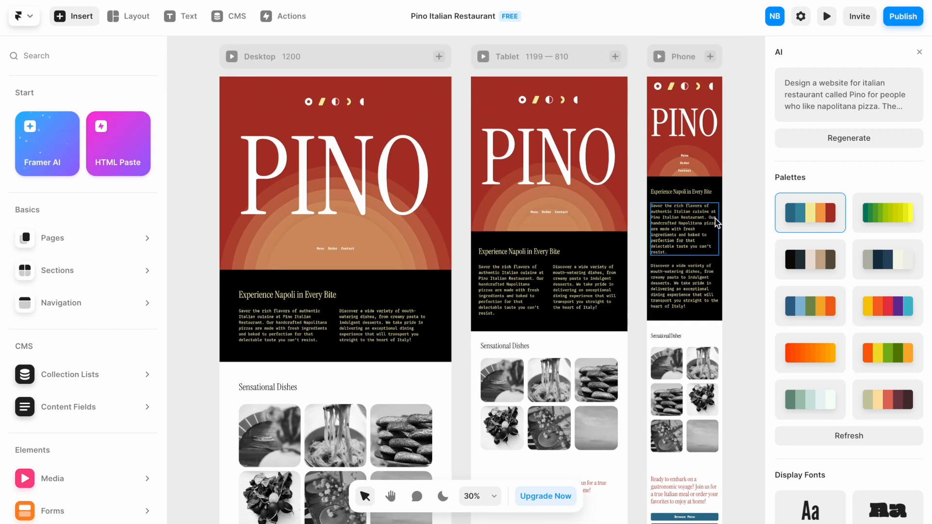
mouse_move(809, 213)
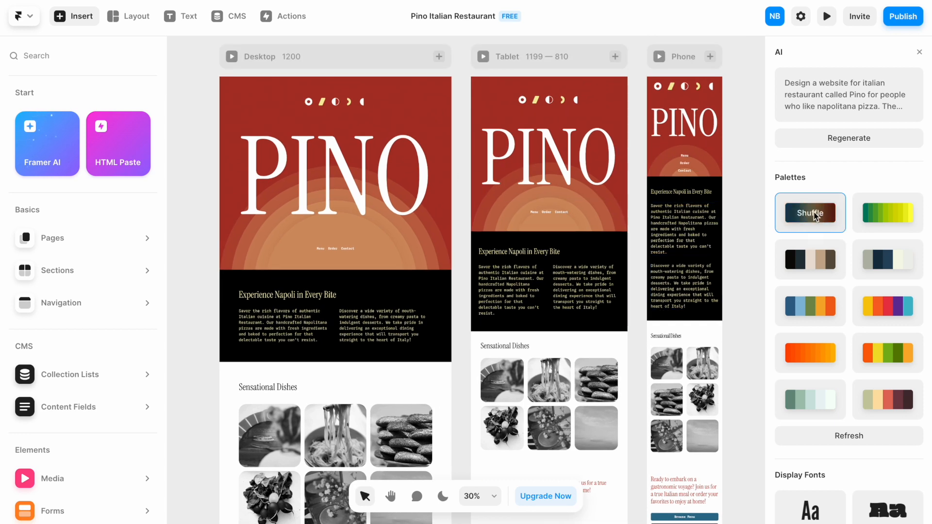
click(810, 213)
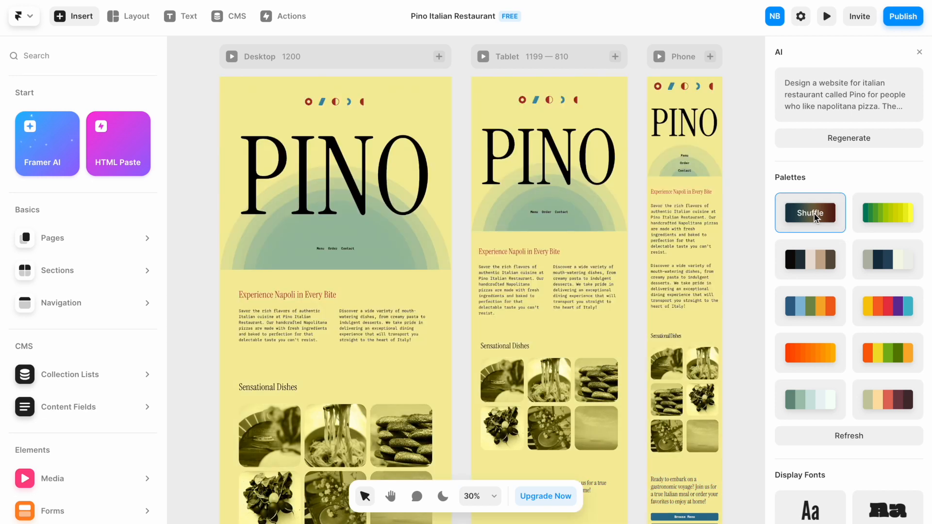
click(809, 213)
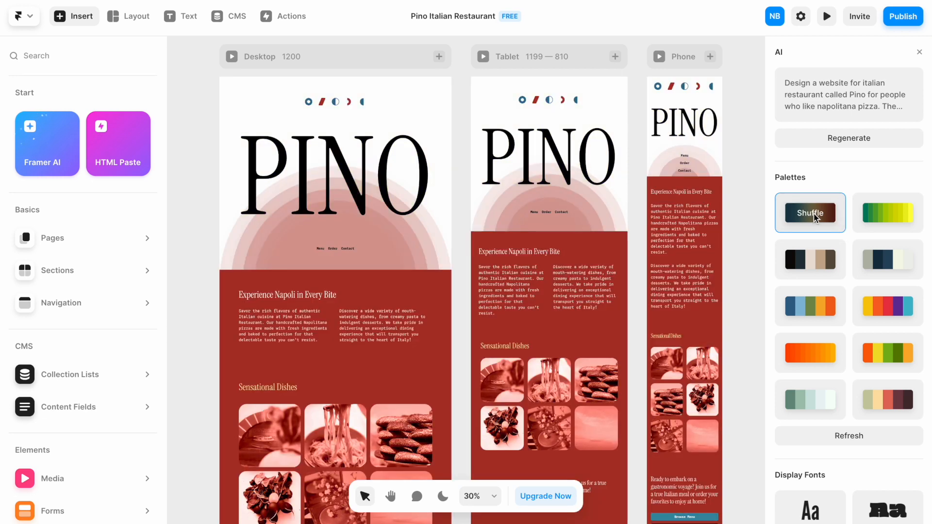
click(809, 213)
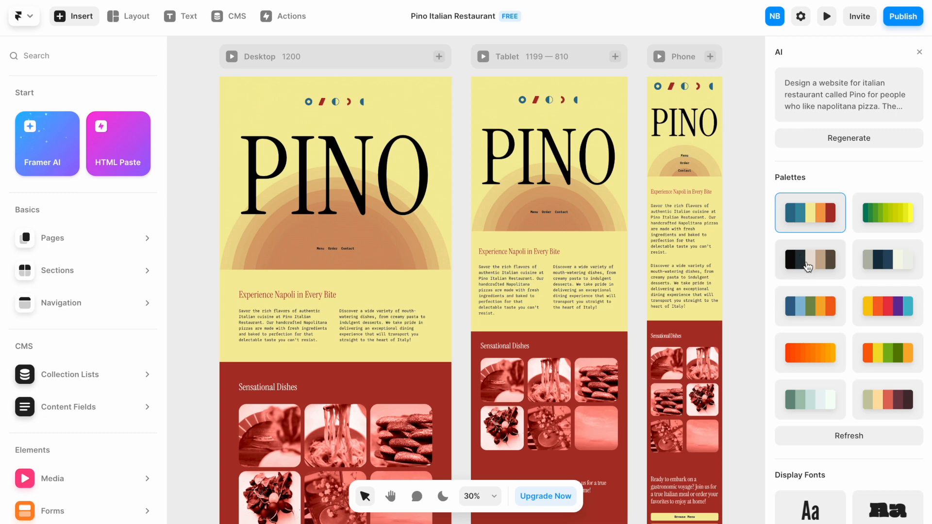
mouse_move(807, 396)
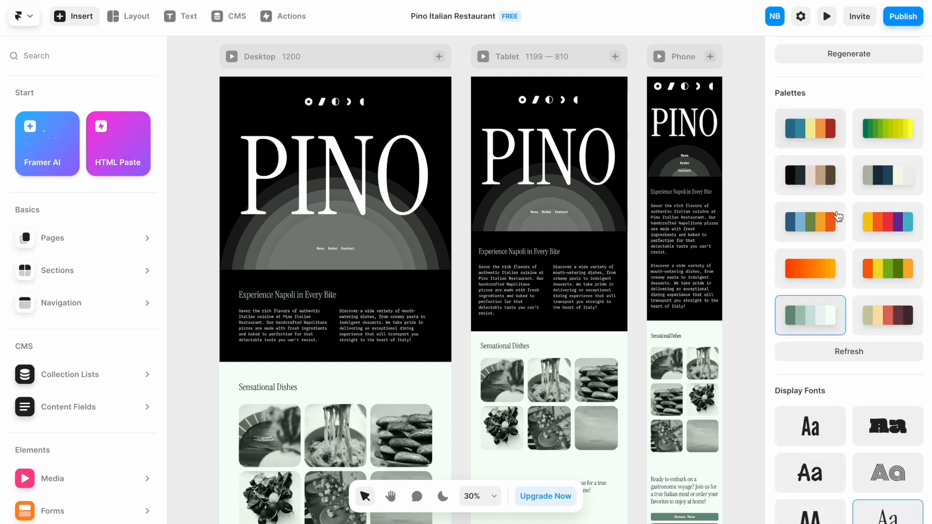
Apply the outlined striped display font to headings, then pick a text font further down the list
scroll(down, 3)
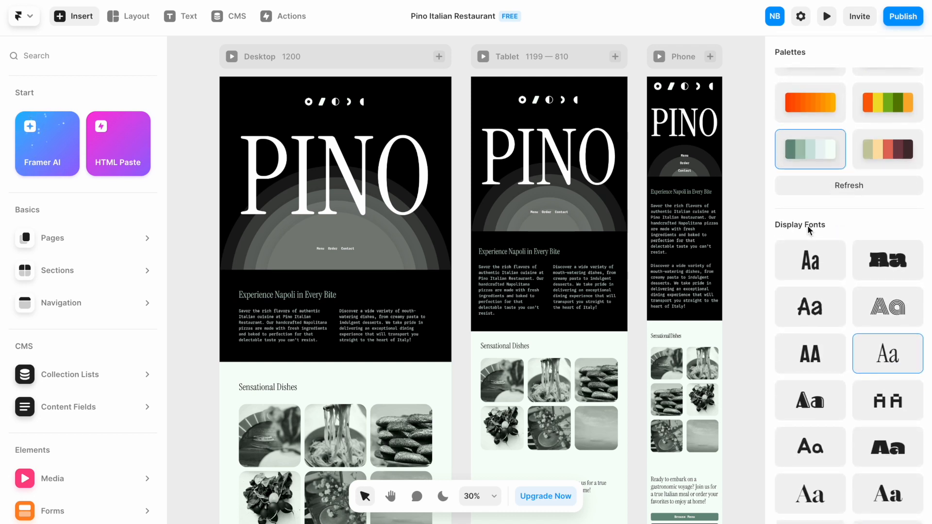
mouse_move(838, 240)
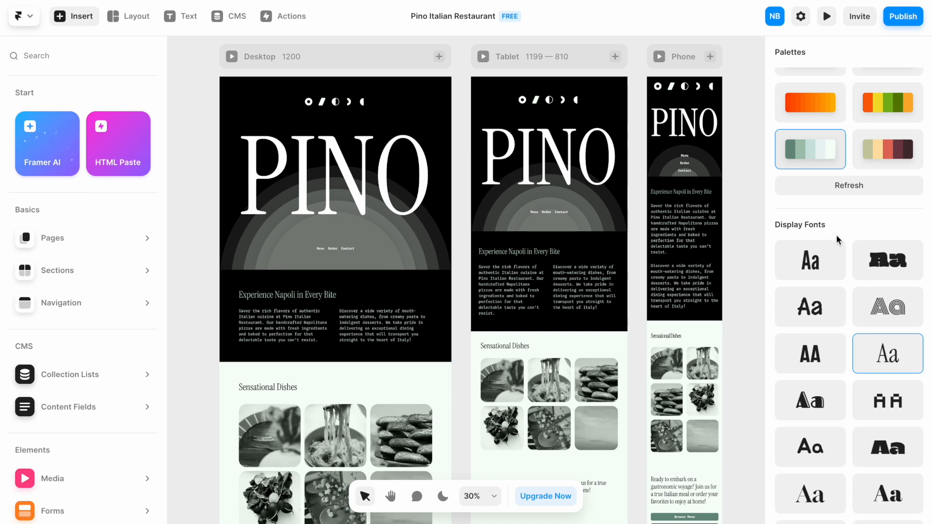
click(887, 307)
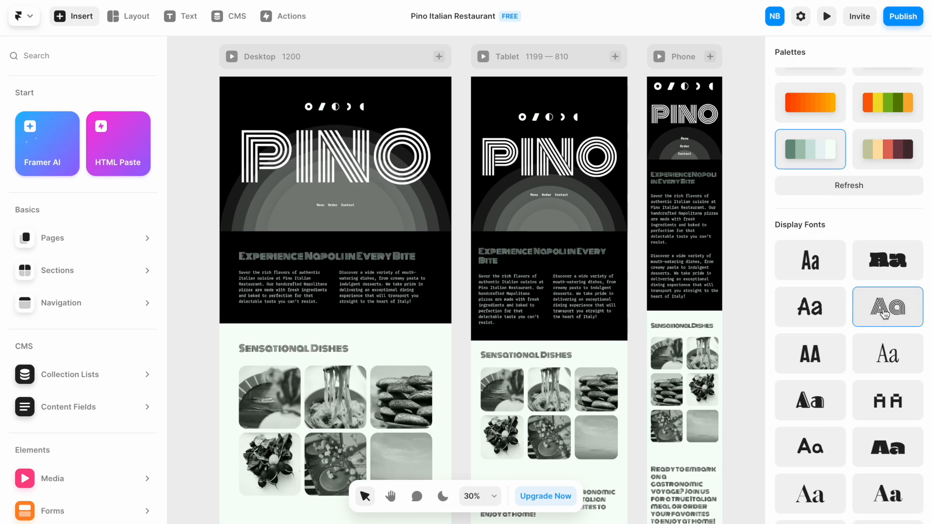
scroll(down, 3)
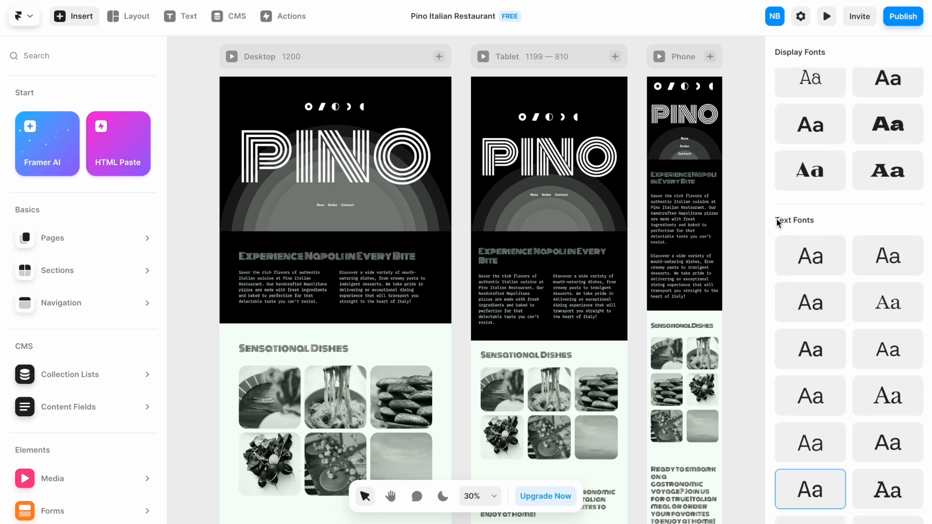
scroll(down, 3)
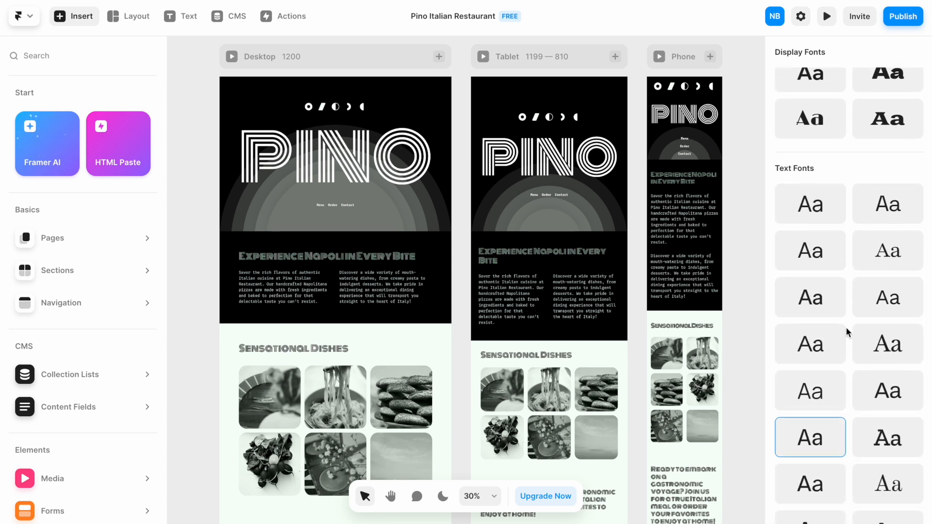
scroll(down, 3)
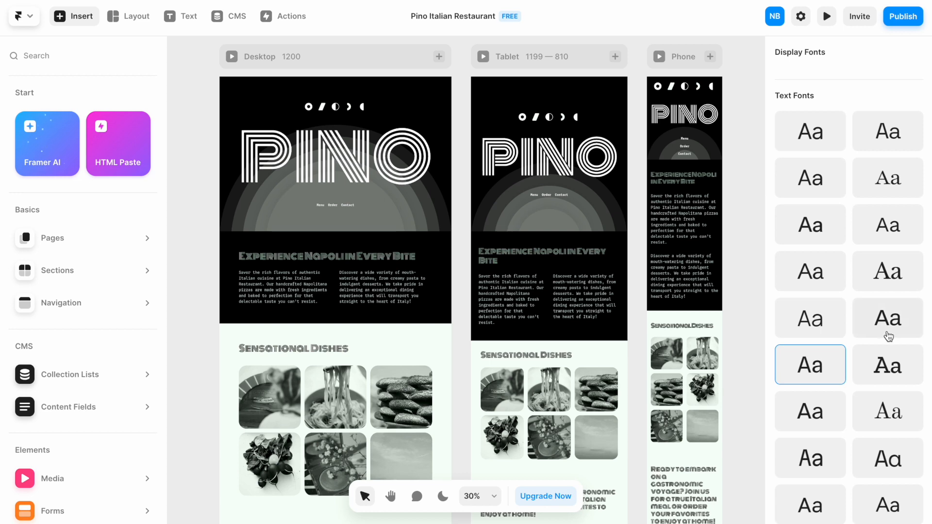
click(888, 318)
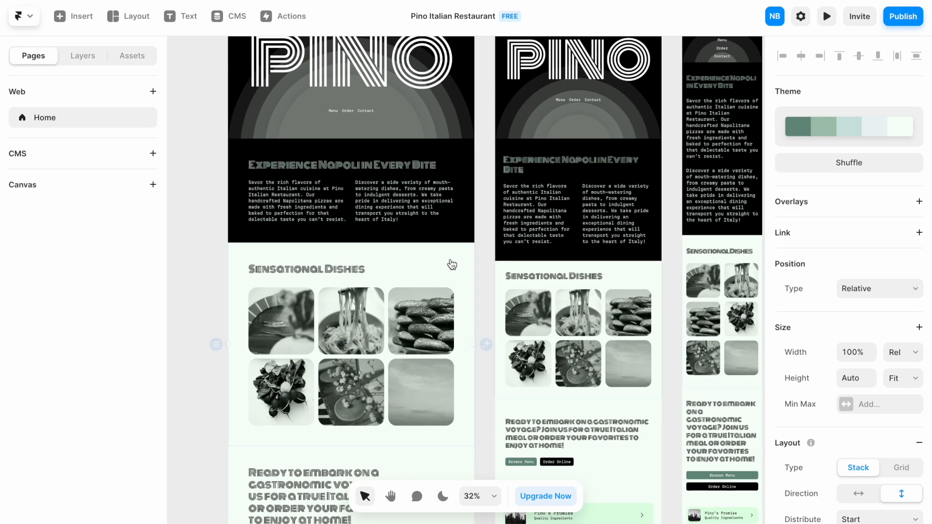
Scroll the canvas past the reordered sections and launch the live site preview
scroll(down, 3)
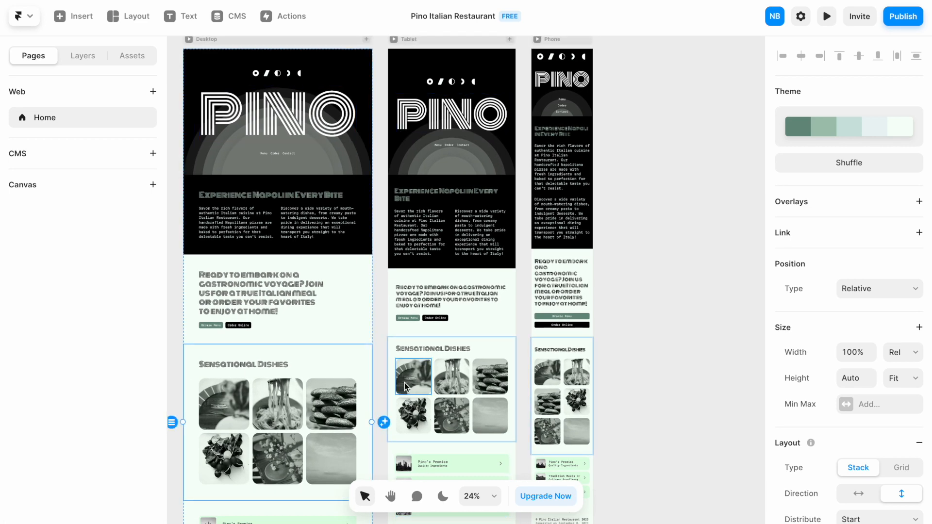
scroll(down, 3)
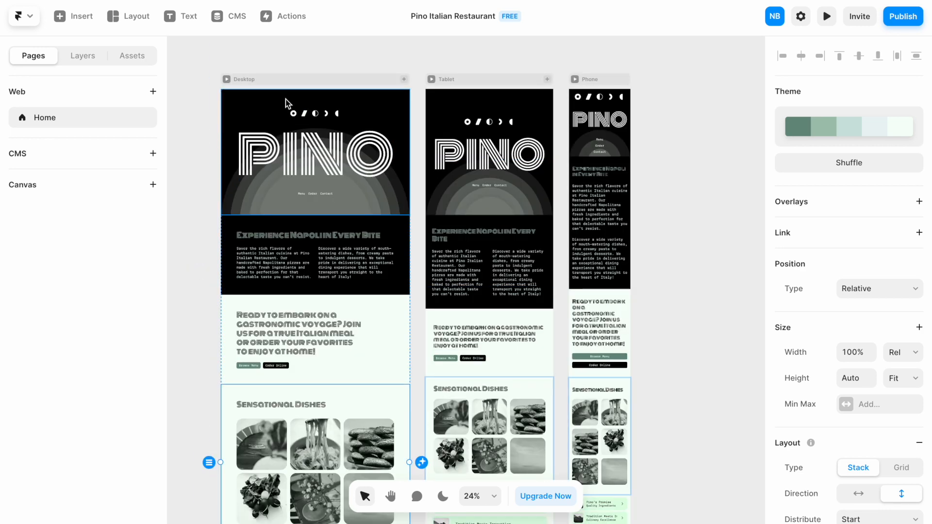
click(825, 17)
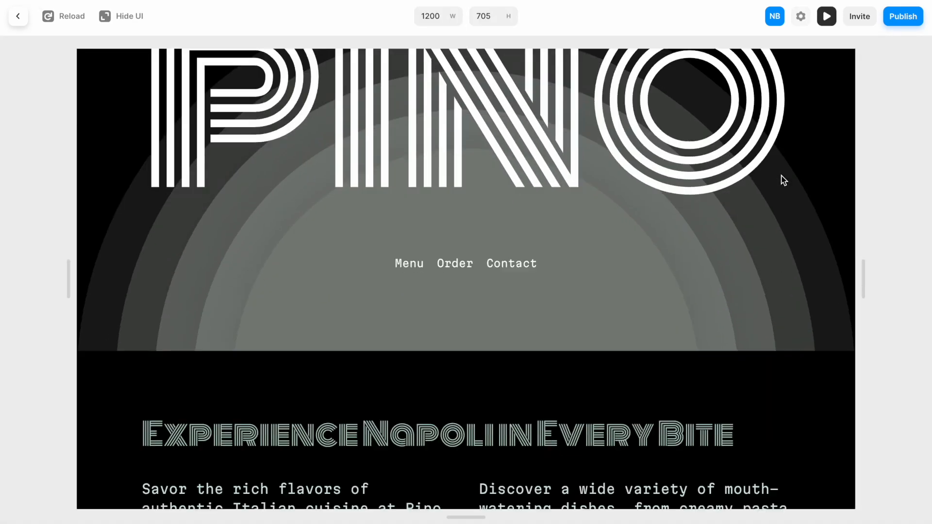
Widen the preview to 1390 px and scroll down through the feature cards to the footer
scroll(down, 3)
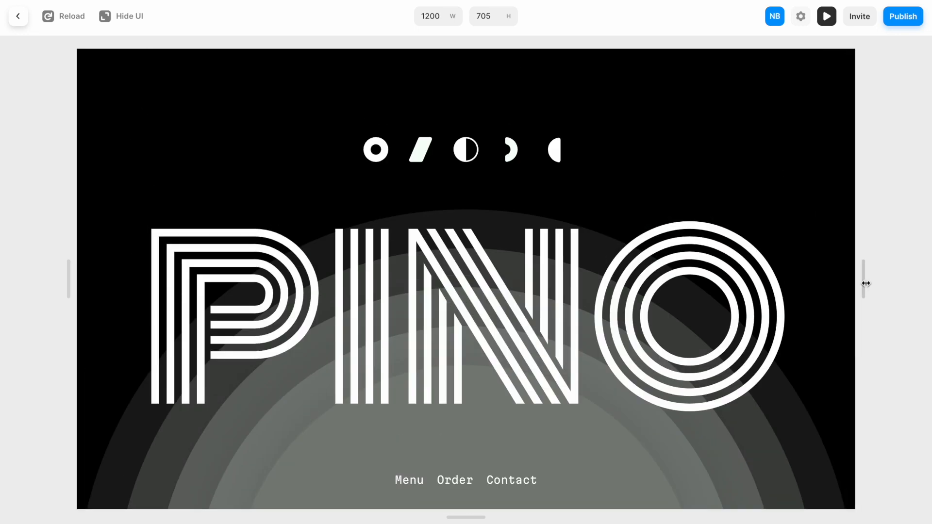
drag(865, 282, 731, 283)
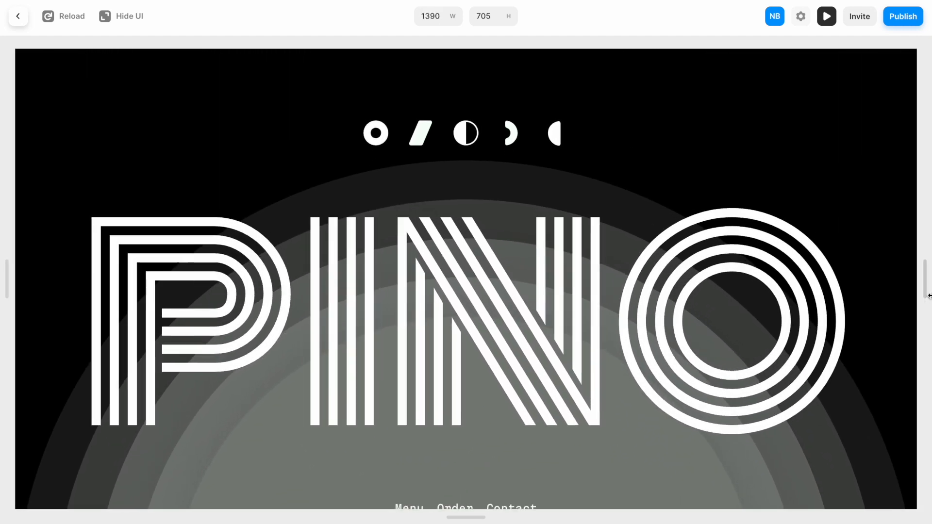
scroll(down, 3)
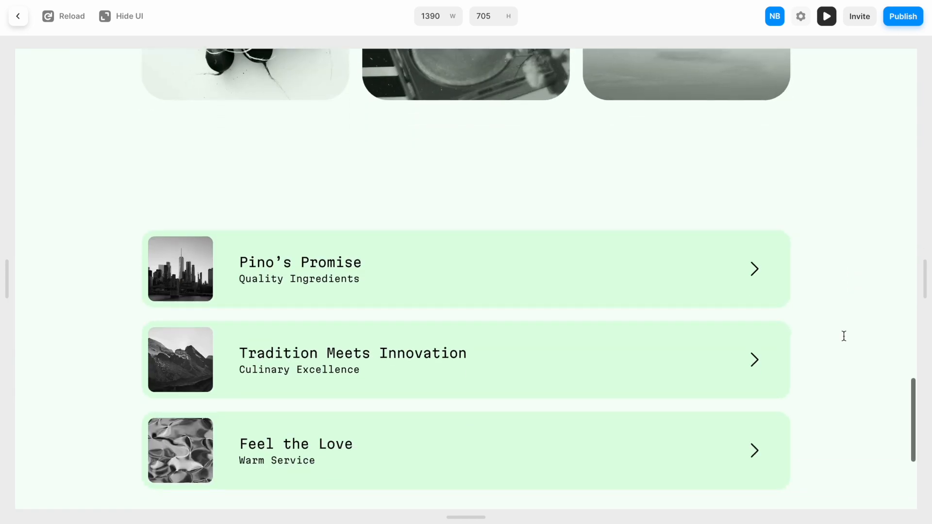
scroll(down, 3)
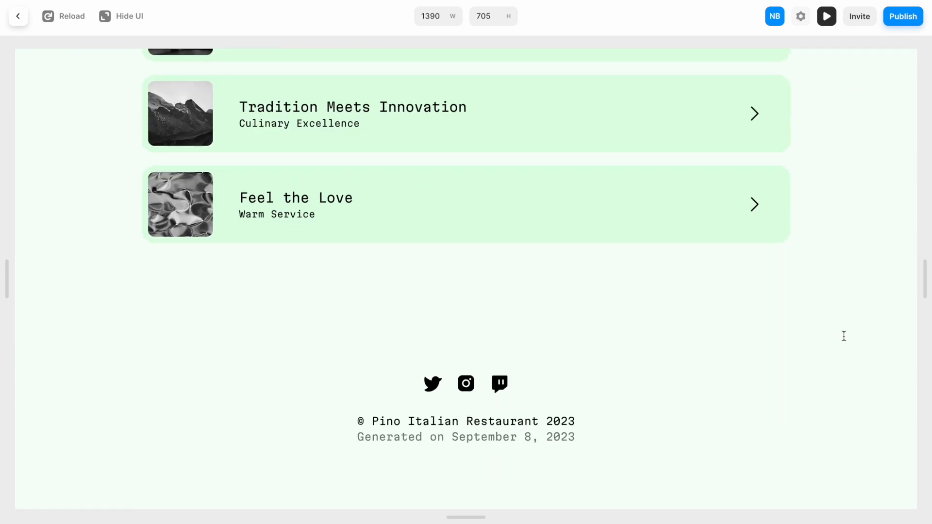